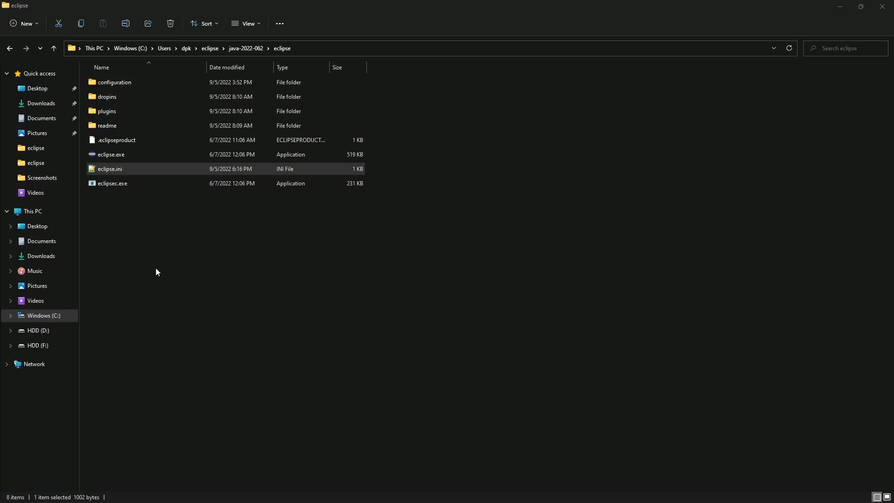
# Double-click eclipse.exe and see the Incompatible JVM error requiring Java 11+
pyautogui.doubleClick(111, 154)
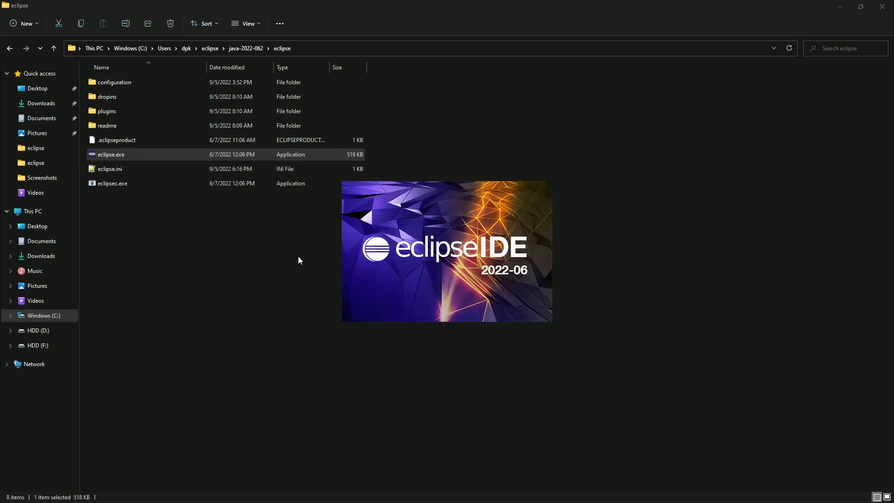
pyautogui.doubleClick(111, 154)
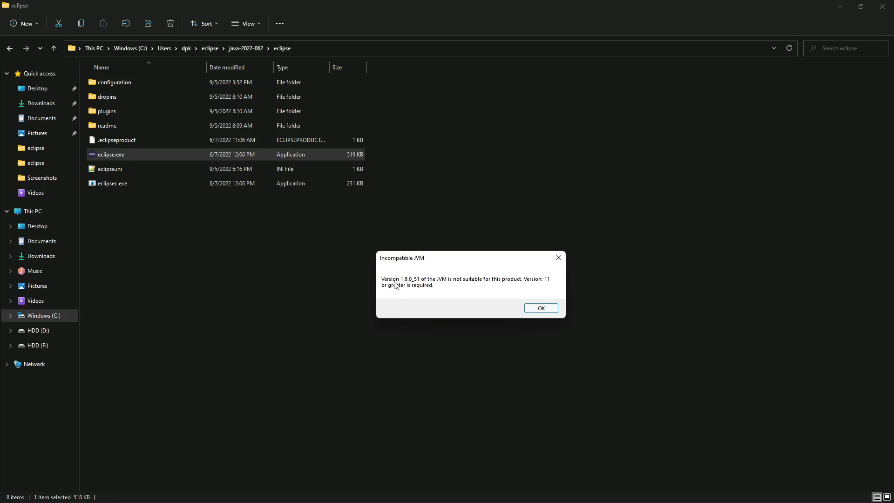
pyautogui.moveTo(403, 287)
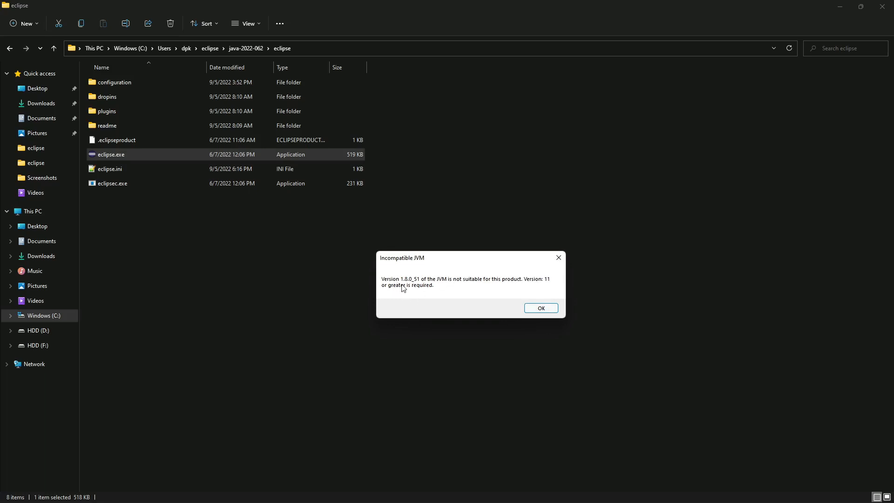
pyautogui.moveTo(460, 286)
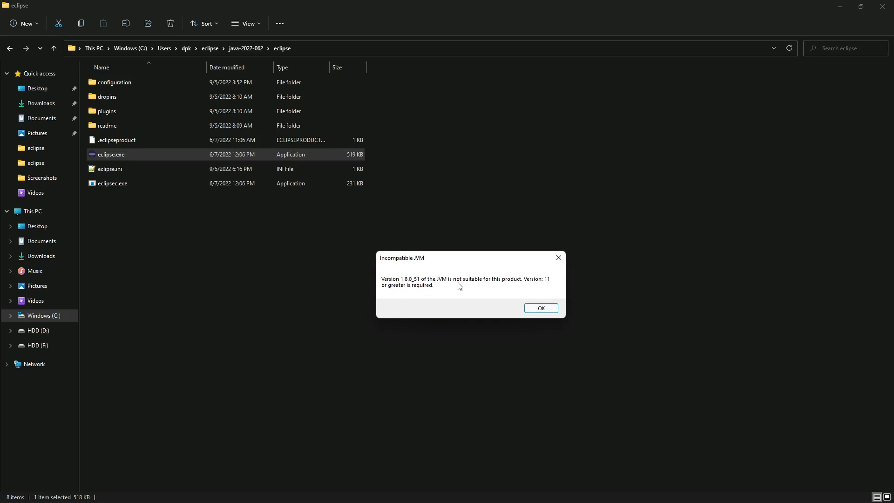
pyautogui.moveTo(551, 290)
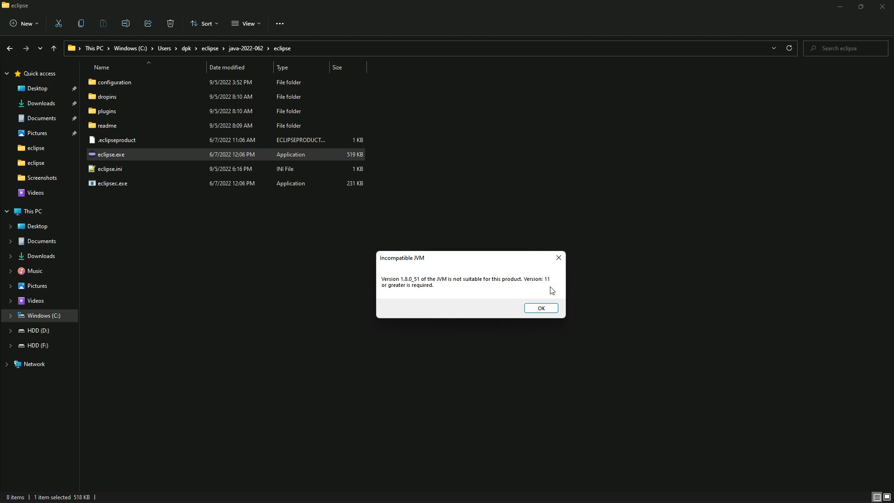
pyautogui.moveTo(486, 282)
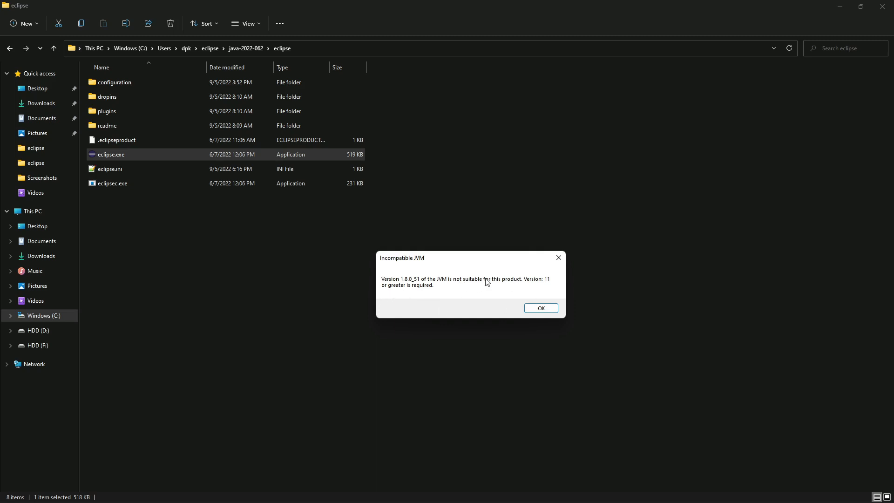
# Add a -vm line after --launcher.appendVmargs in eclipse.ini, with a blank line below
pyautogui.moveTo(470, 258); pyautogui.dragTo(395, 255)
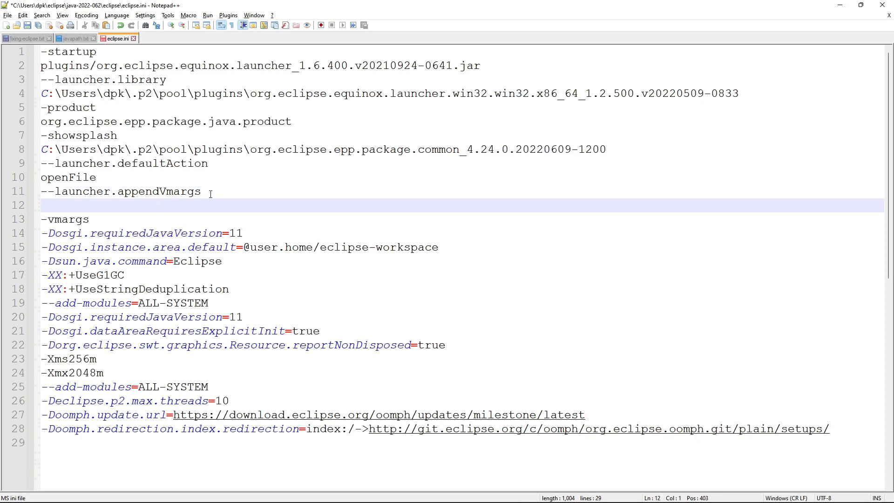
pyautogui.write('-vm')
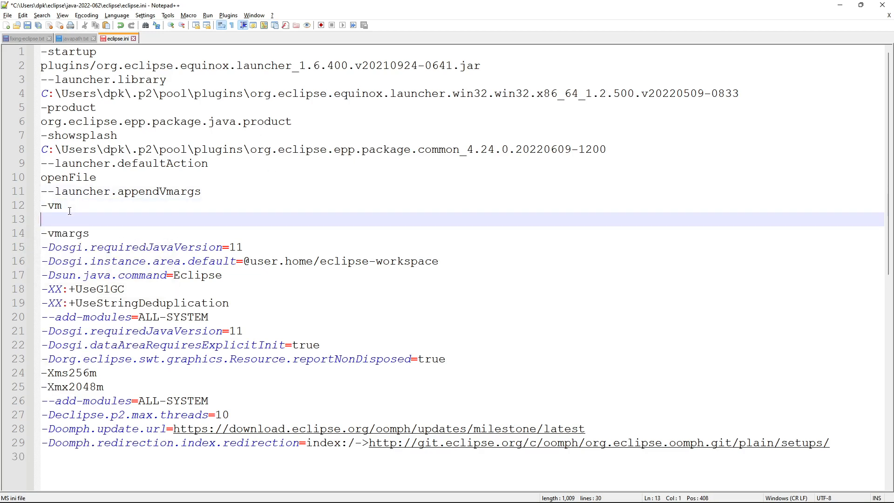
pyautogui.moveTo(191, 219)
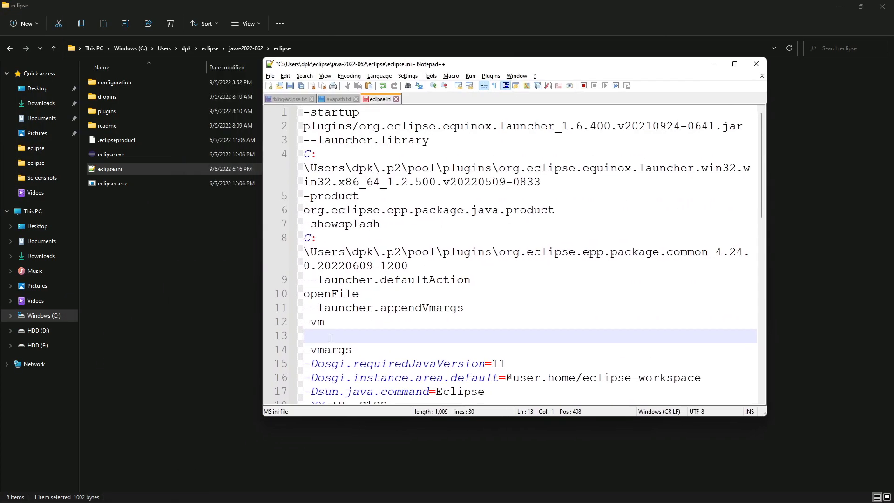
pyautogui.moveTo(40, 255)
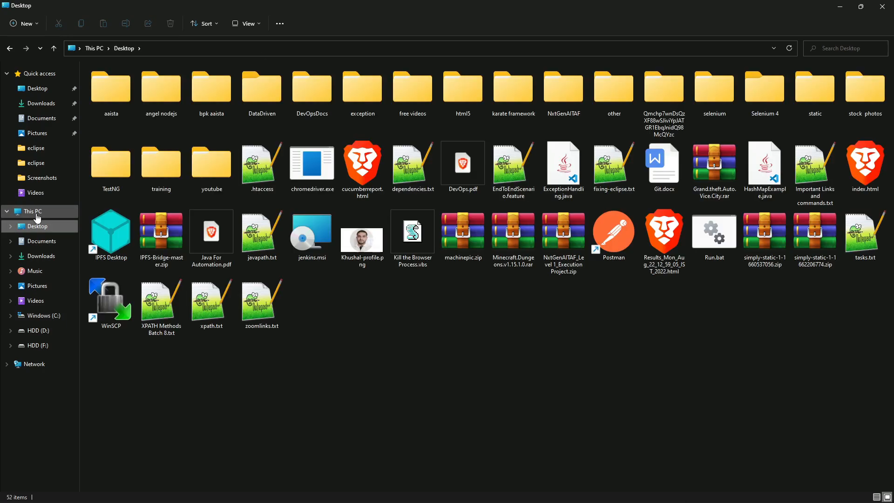
# Browse C: > Program Files > Java > jdk-11.0.10 > bin in File Explorer
pyautogui.click(43, 315)
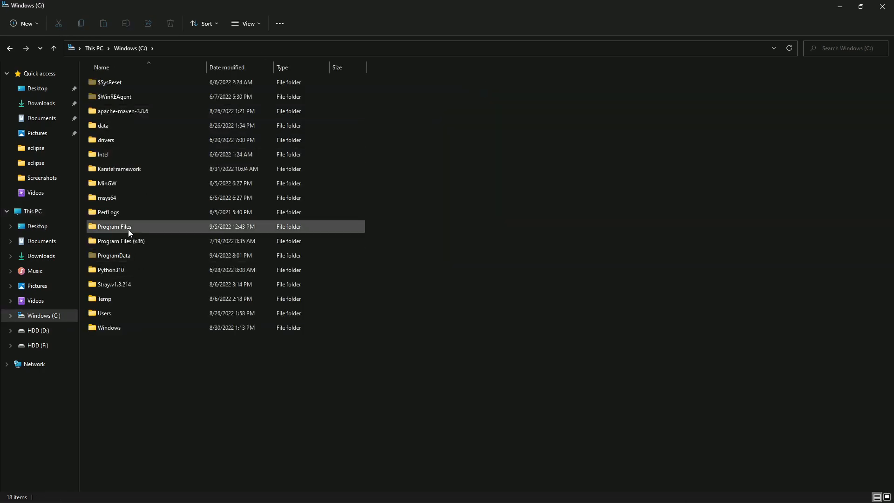
pyautogui.doubleClick(114, 226)
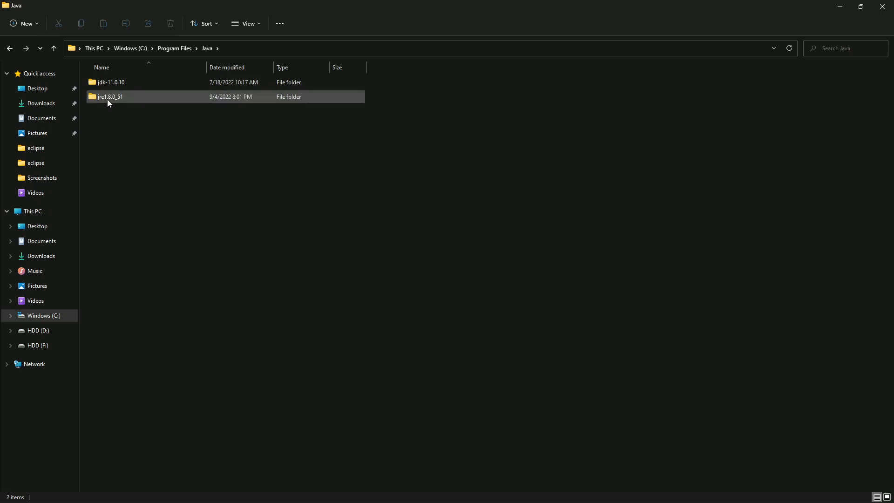
pyautogui.click(111, 96)
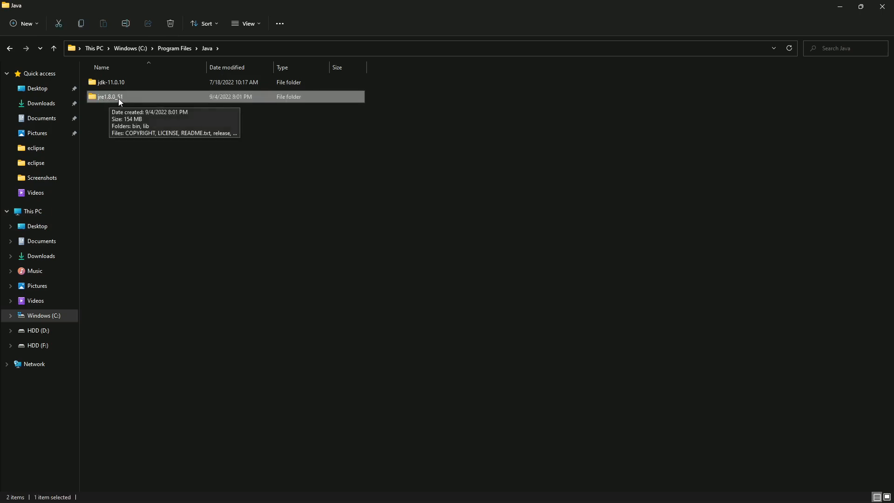
pyautogui.moveTo(218, 299)
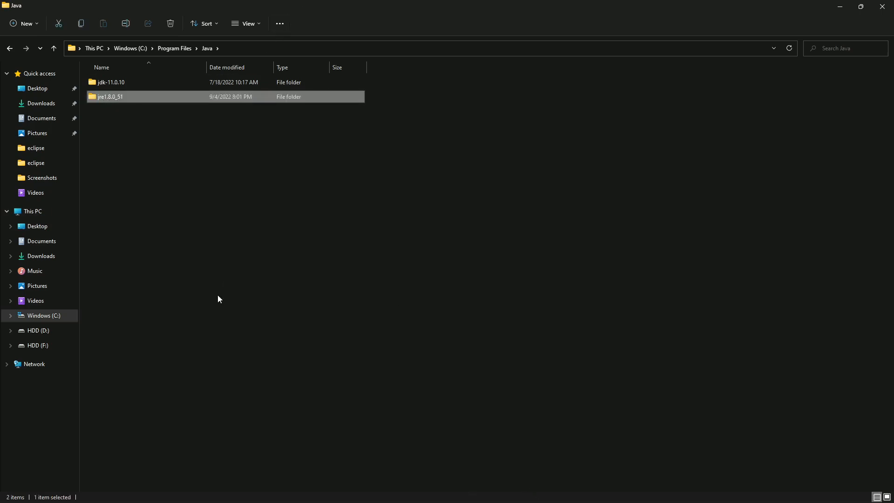
pyautogui.click(129, 82)
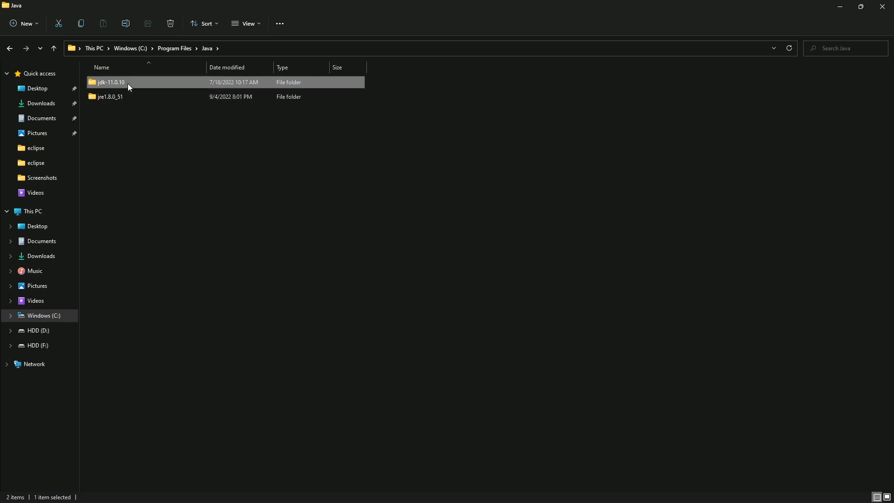
pyautogui.doubleClick(109, 82)
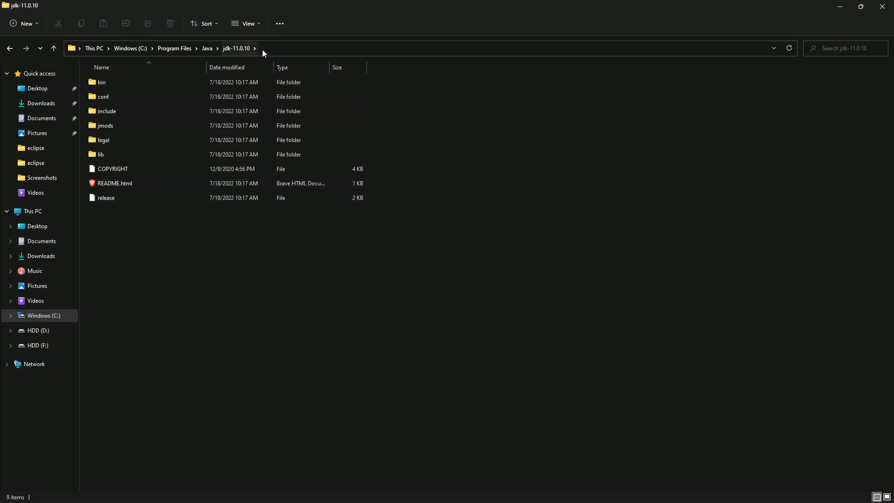
pyautogui.doubleClick(102, 82)
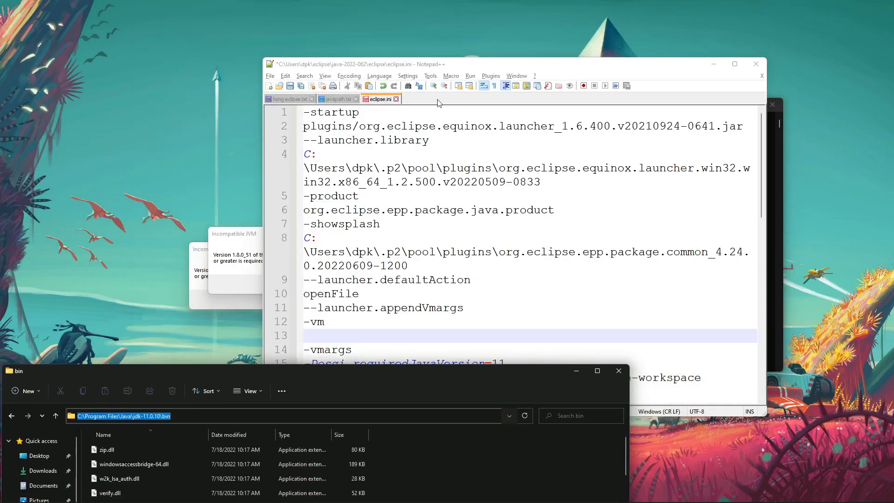
# Enter the JDK 11 javaw.exe path on the blank line under -vm
pyautogui.click(734, 64)
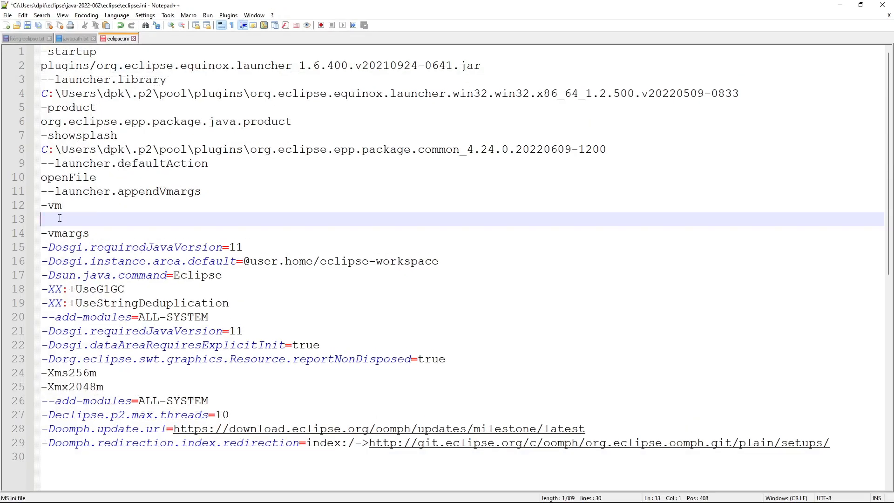
pyautogui.write('C:\\Program Files\\Java\\jdk-11.0.10\\bin')
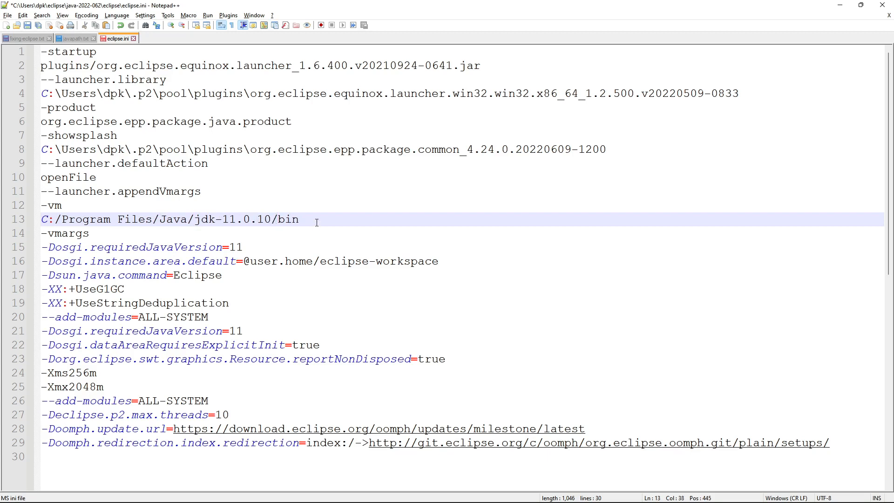
pyautogui.write('/')
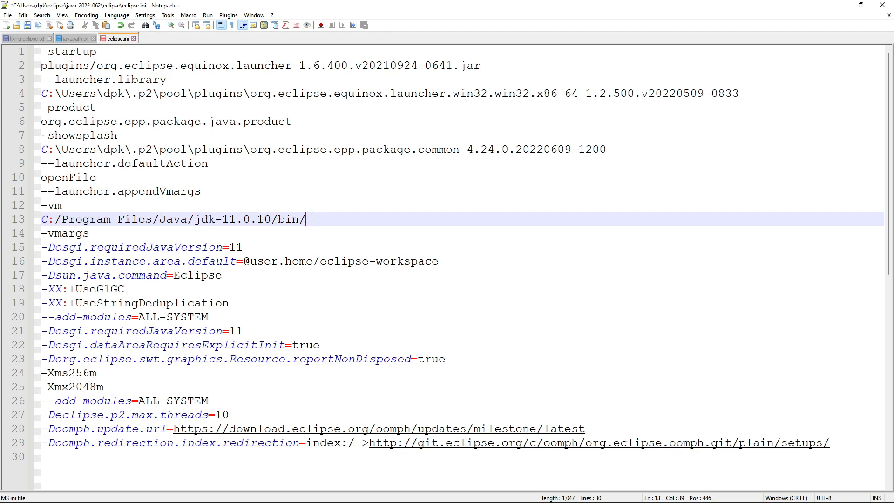
pyautogui.write('javaw.')
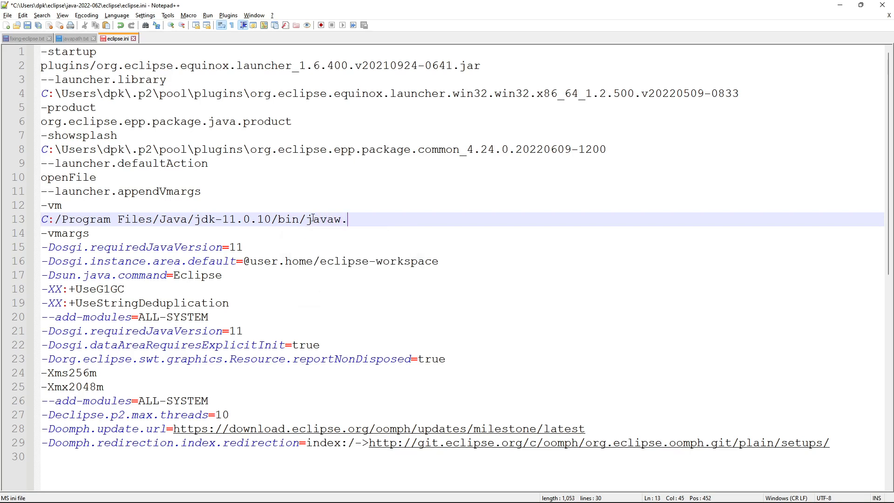
pyautogui.write('exe')
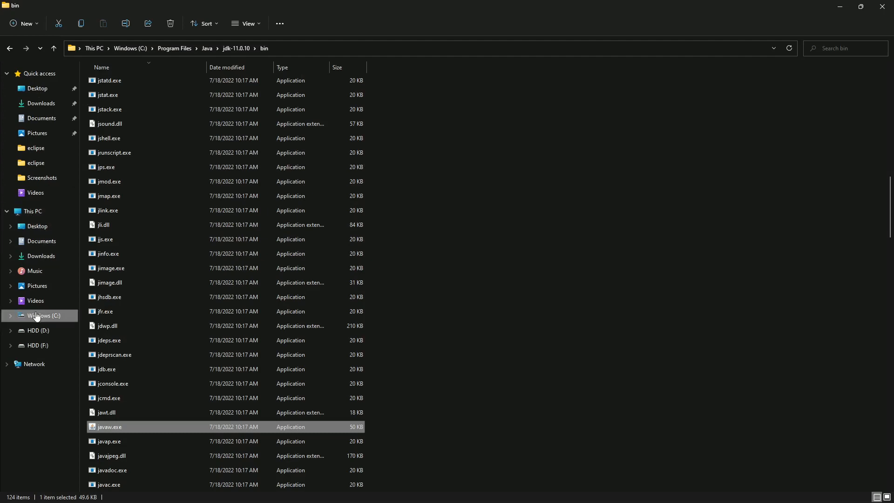
# Navigate to C:\Users\dpk\eclipse\java-2022-062\eclipse and open eclipse.ini
pyautogui.click(43, 315)
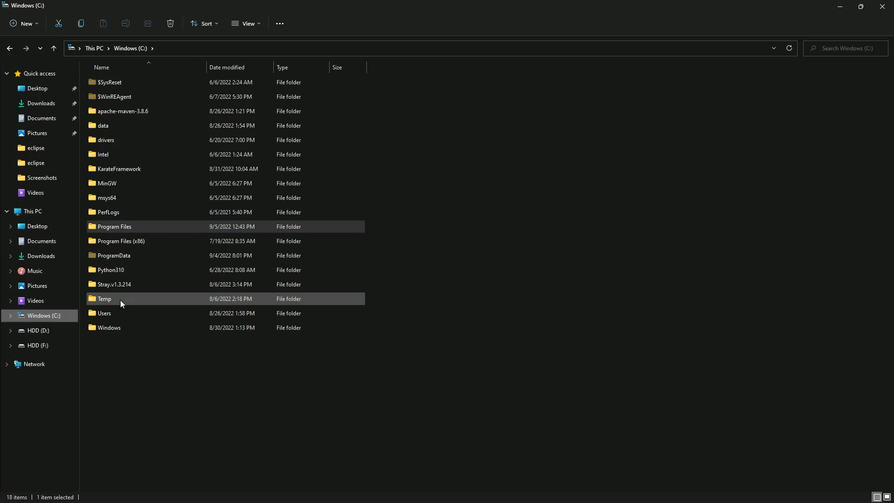
pyautogui.doubleClick(104, 312)
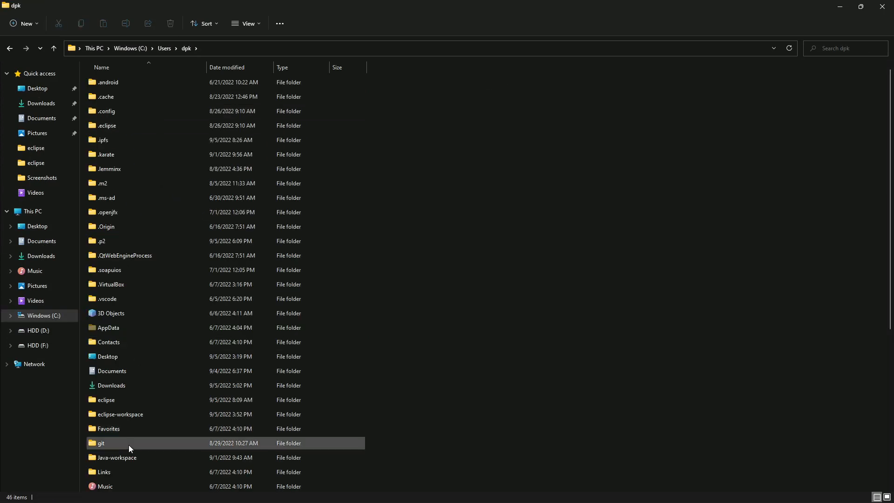
pyautogui.doubleClick(106, 399)
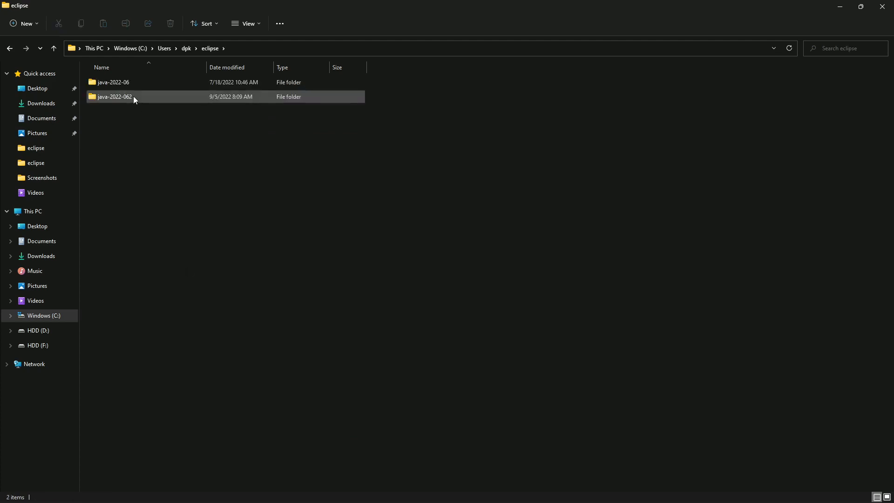
pyautogui.doubleClick(114, 96)
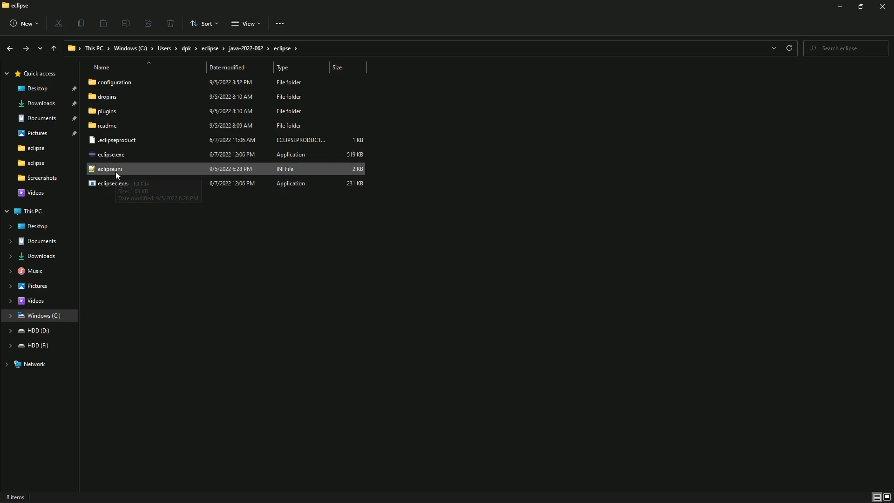
pyautogui.doubleClick(108, 168)
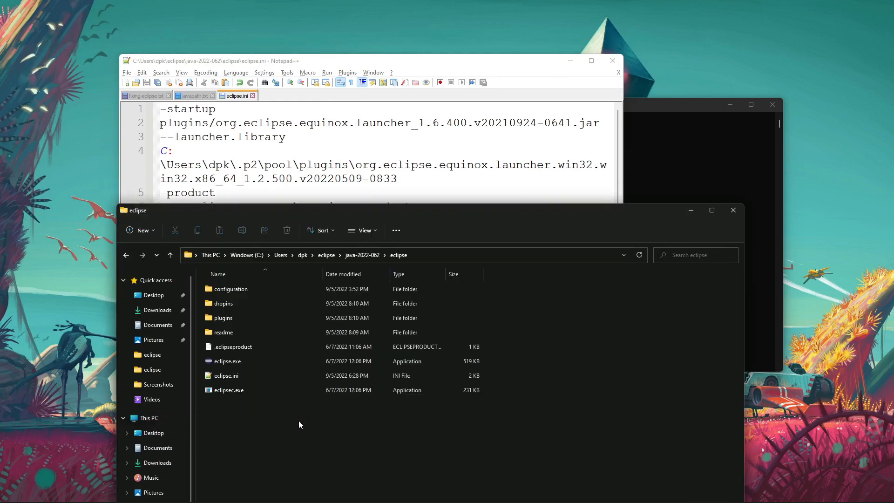
# Launch eclipse.exe, reach the Eclipse IDE Launcher workspace prompt, and close it
pyautogui.click(233, 346)
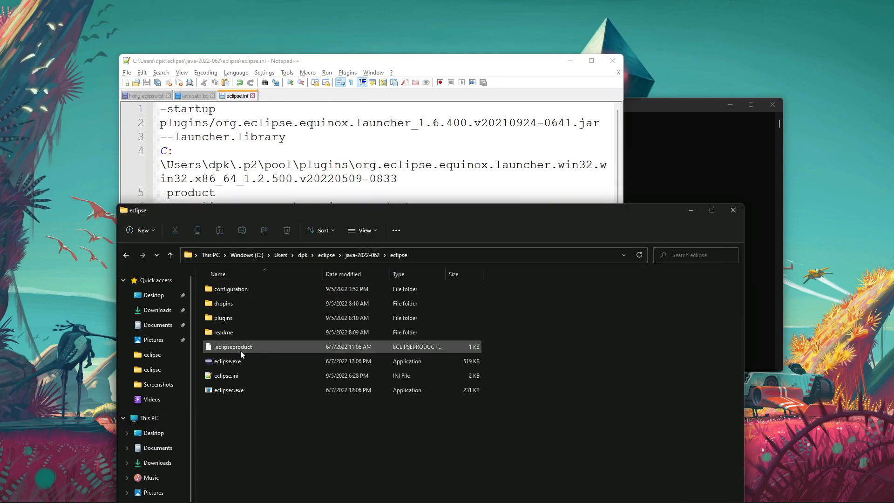
pyautogui.click(227, 361)
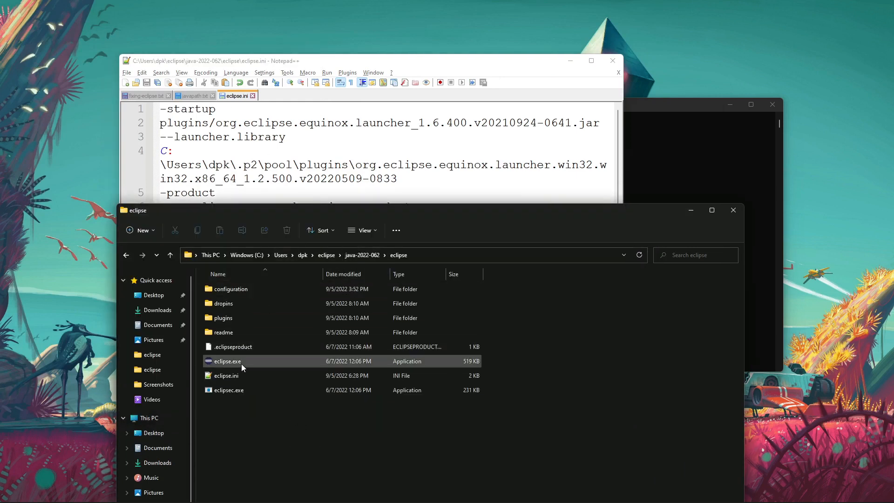
pyautogui.doubleClick(227, 361)
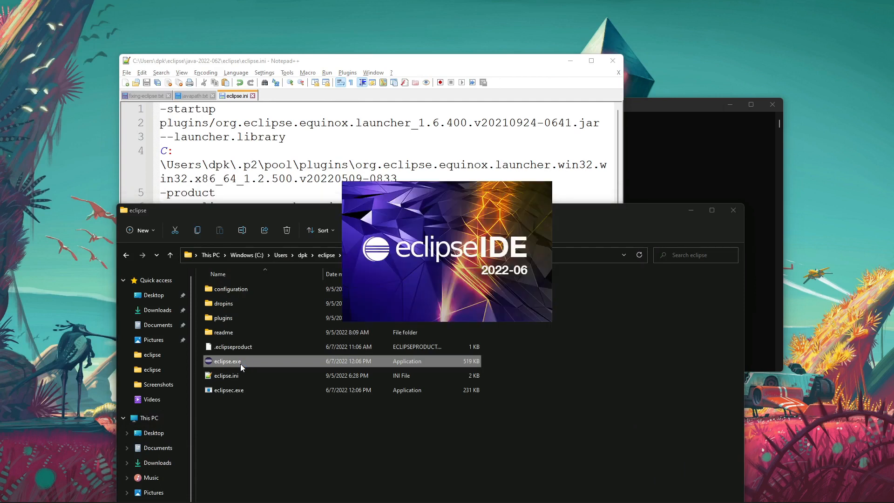
pyautogui.click(225, 375)
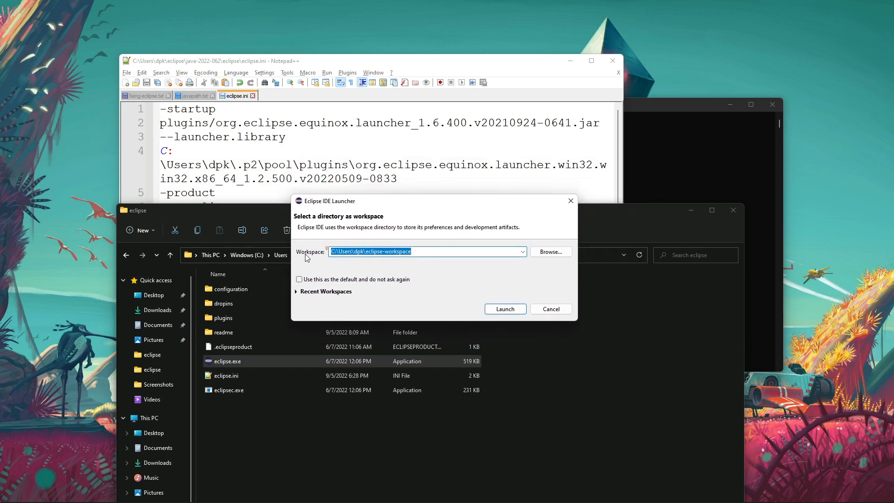
pyautogui.moveTo(516, 267)
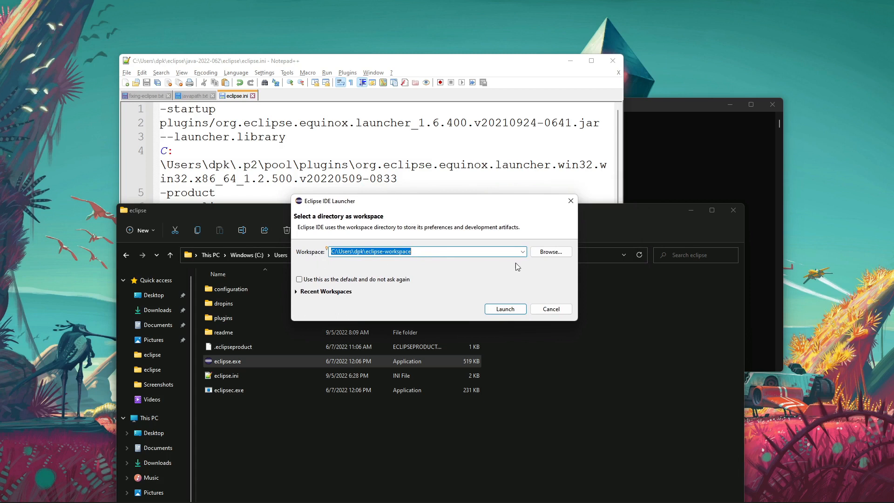
pyautogui.click(550, 308)
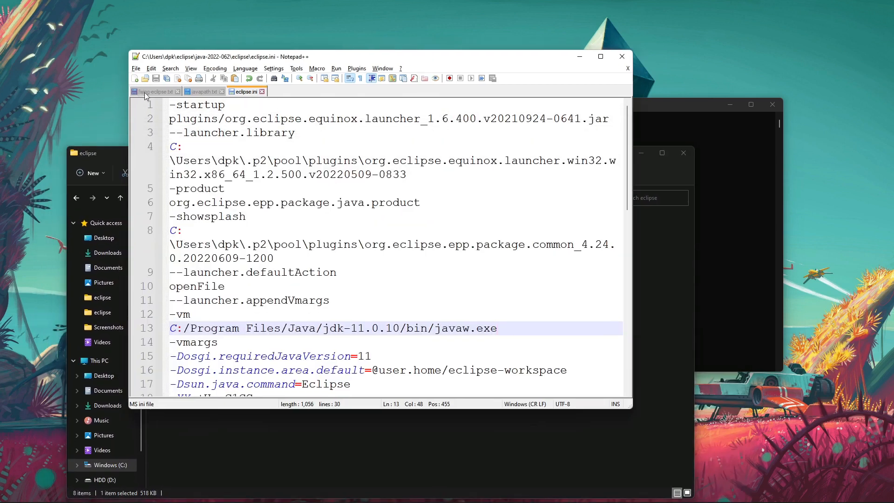
# Switch to the fixing-eclipse.txt notes tab in Notepad++
pyautogui.click(154, 91)
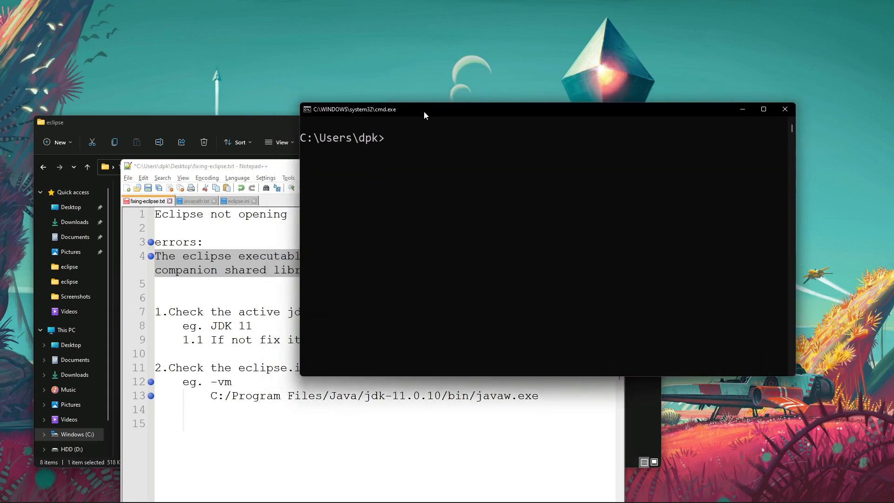
pyautogui.moveTo(396, 162)
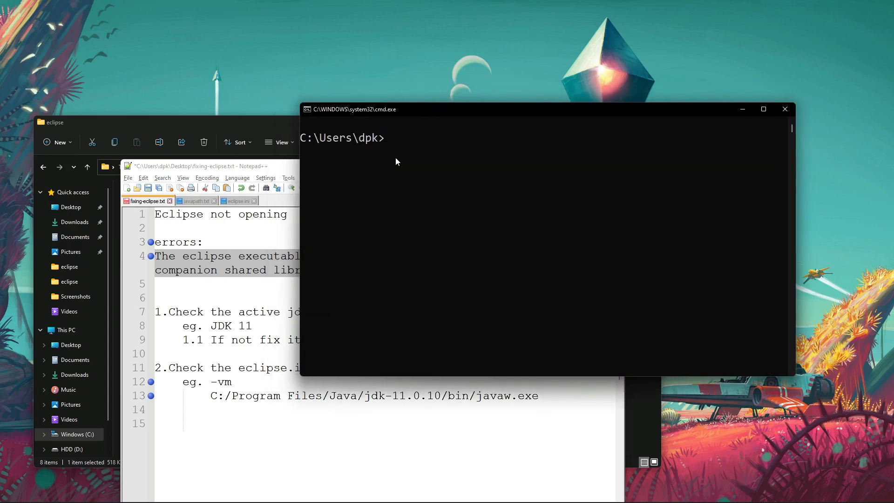
# Run java -version in Command Prompt, confirming Java 11.0.10
pyautogui.write('java')
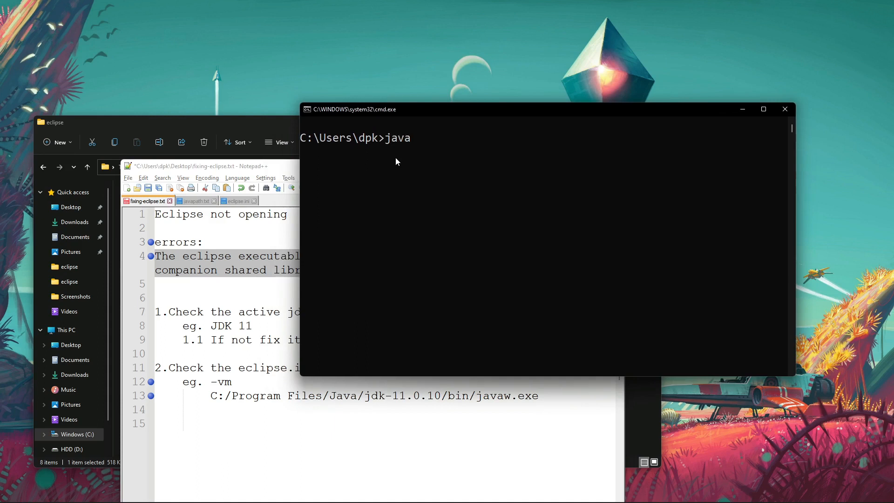
pyautogui.write('-version')
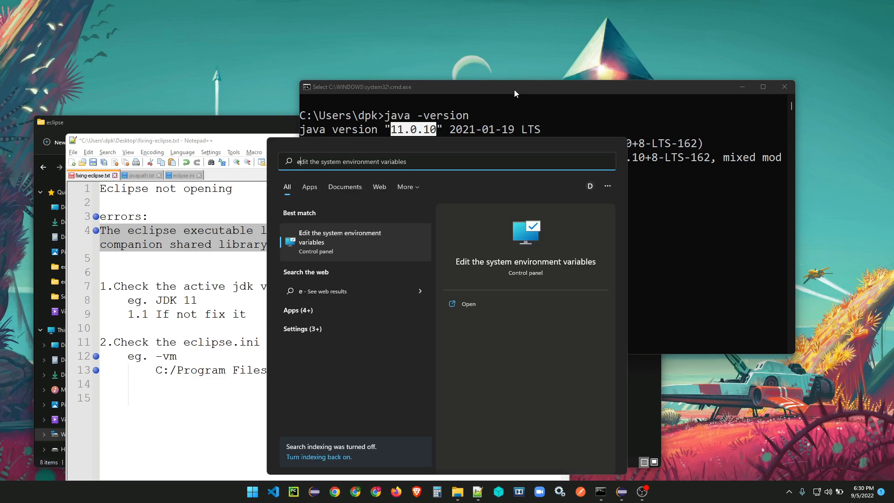
# Open the system Path variable and compare it with the Oracle javapath entry in javapath.txt
pyautogui.write('env')
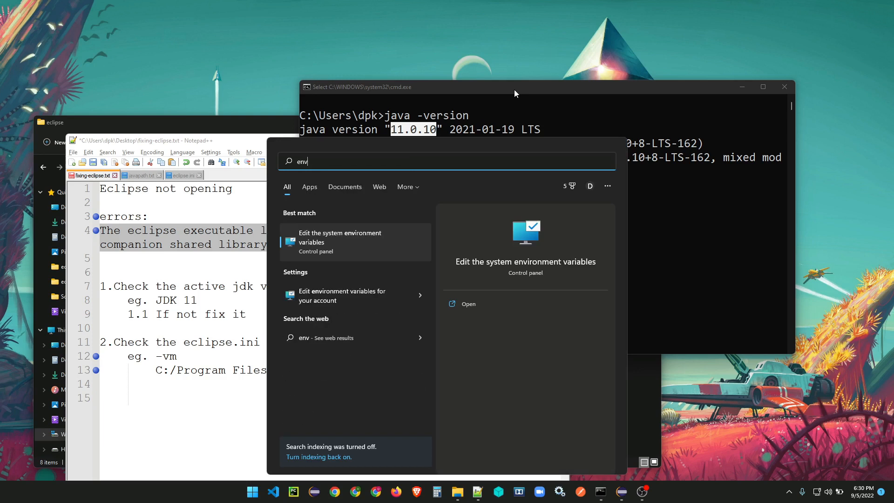
pyautogui.click(340, 237)
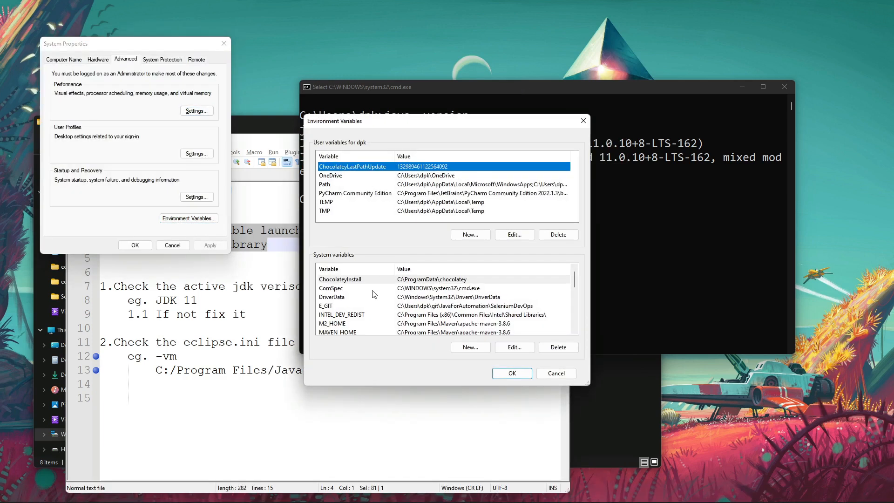
pyautogui.moveTo(340, 310)
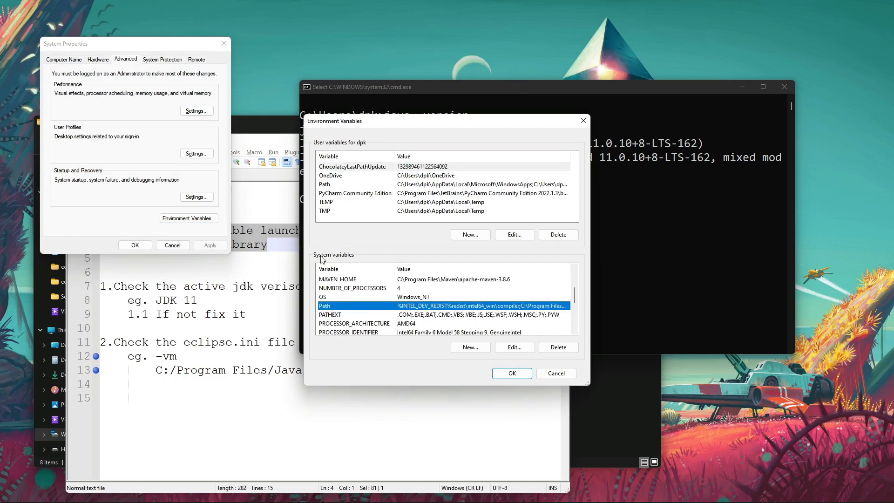
pyautogui.click(513, 346)
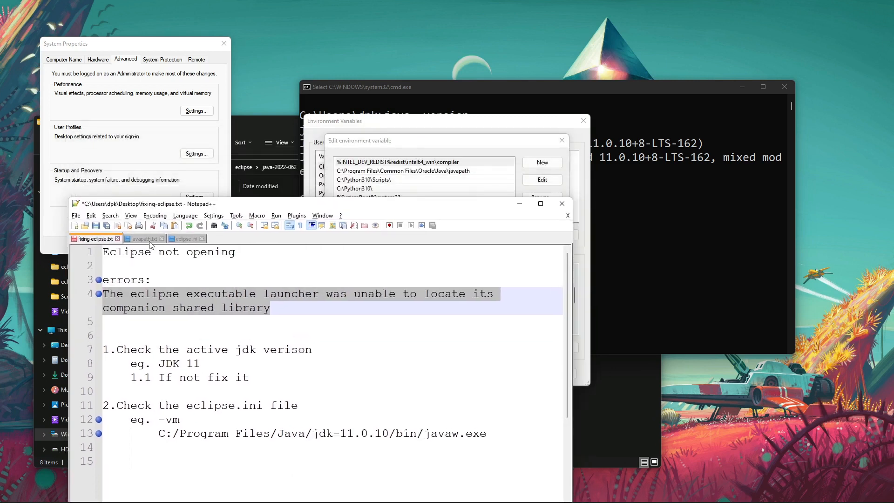
pyautogui.click(141, 239)
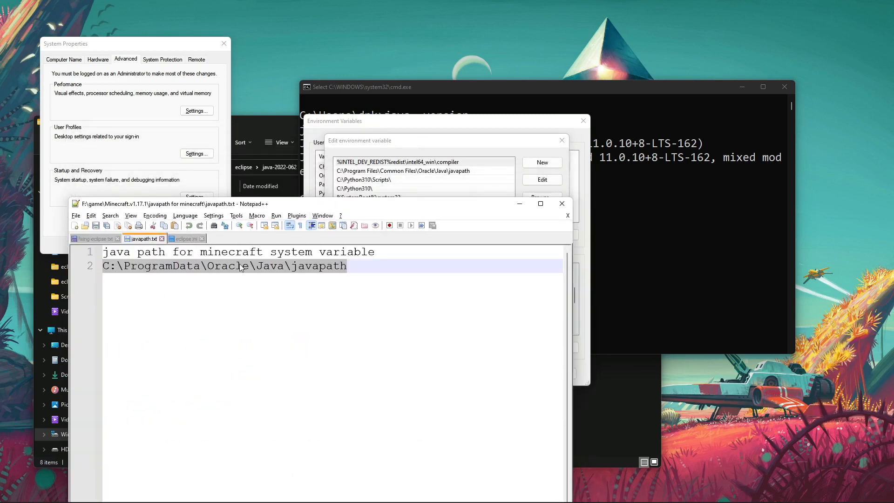
pyautogui.click(94, 238)
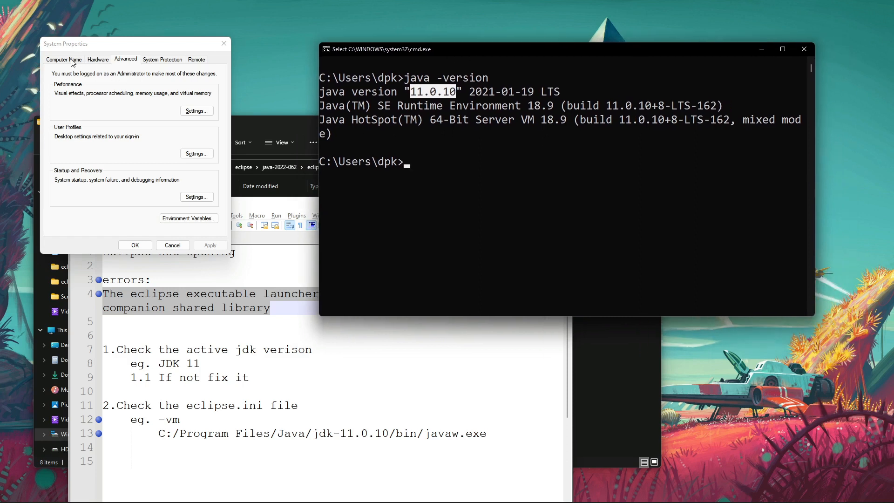
# Move the Command Prompt window and rerun java -version, again showing 11.0.10
pyautogui.moveTo(376, 49); pyautogui.dragTo(456, 55)
pyautogui.write('java -version')
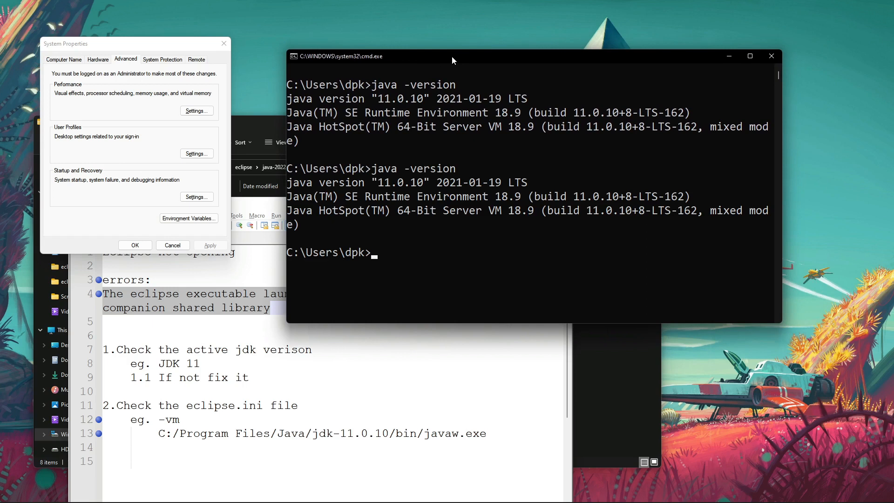
pyautogui.doubleClick(382, 183)
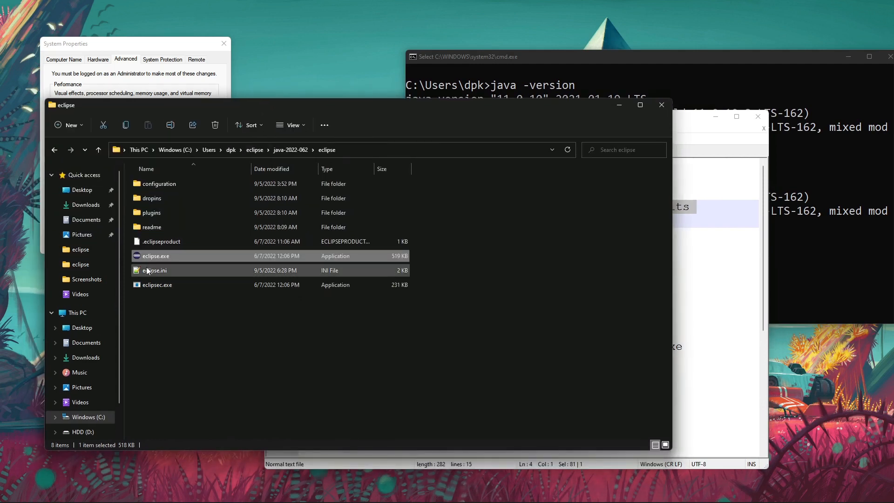
# Open the java-2022-062 eclipse.ini from File Explorer and reposition the window
pyautogui.click(155, 255)
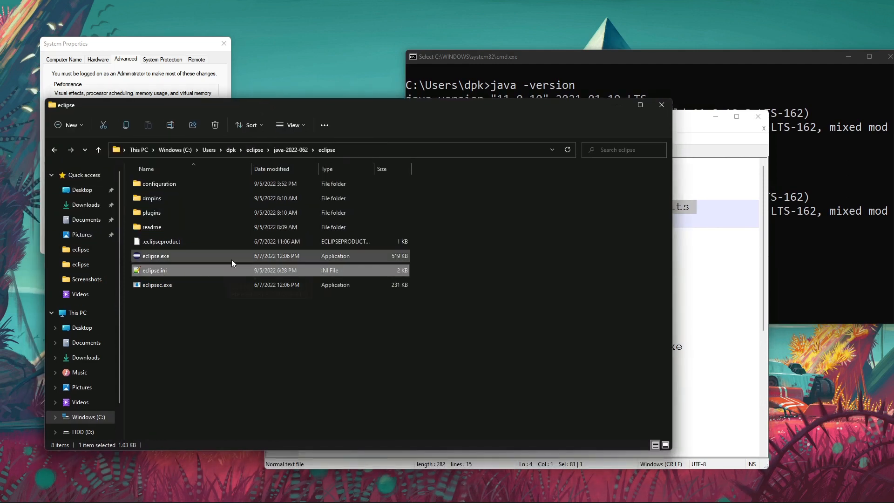
pyautogui.click(202, 270)
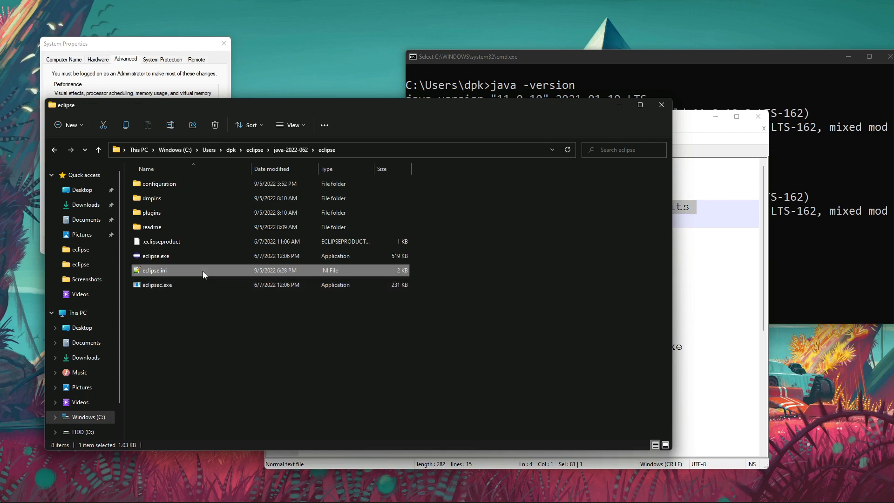
pyautogui.doubleClick(154, 269)
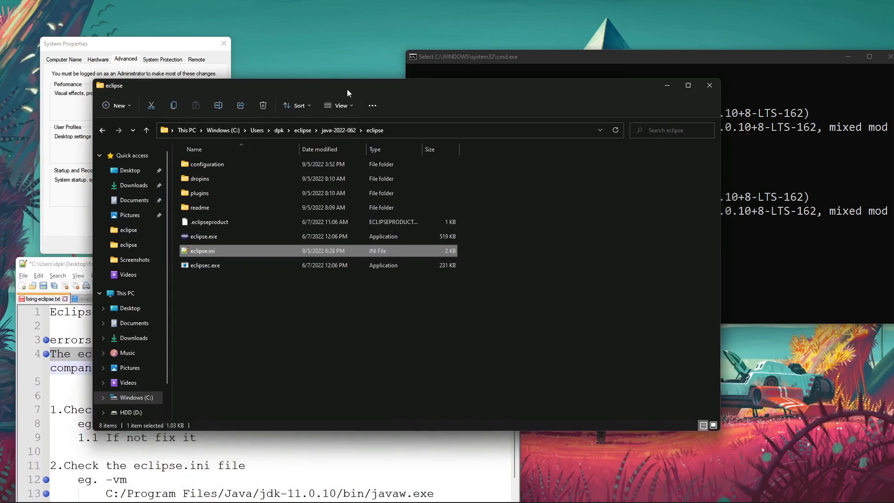
pyautogui.moveTo(348, 93); pyautogui.dragTo(307, 86)
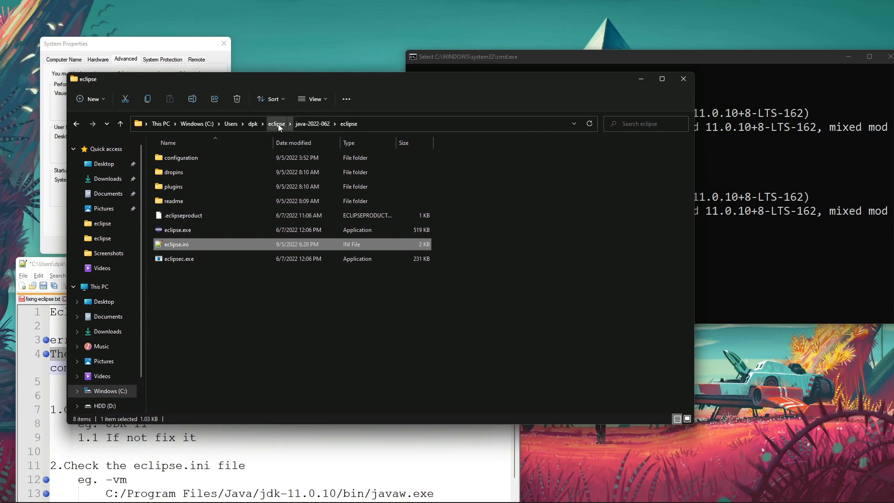
# Go up to the Eclipse installs folder and select java-2022-062's eclipse.ini
pyautogui.click(277, 124)
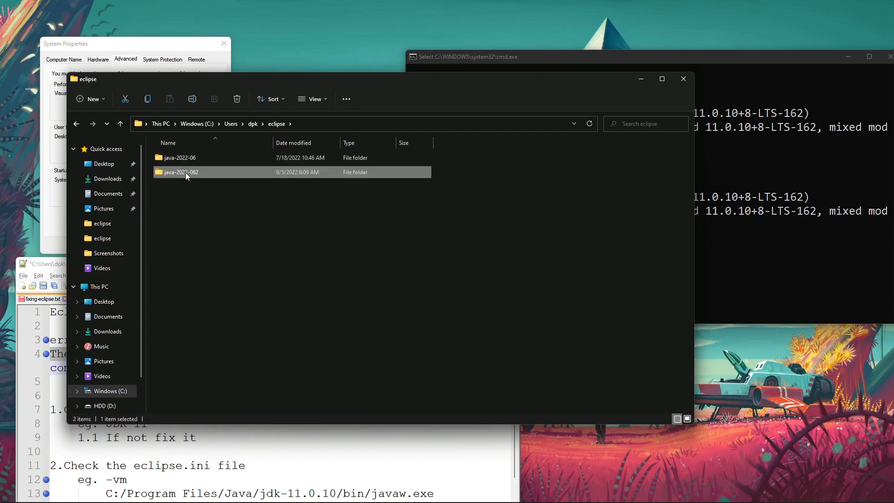
pyautogui.click(180, 157)
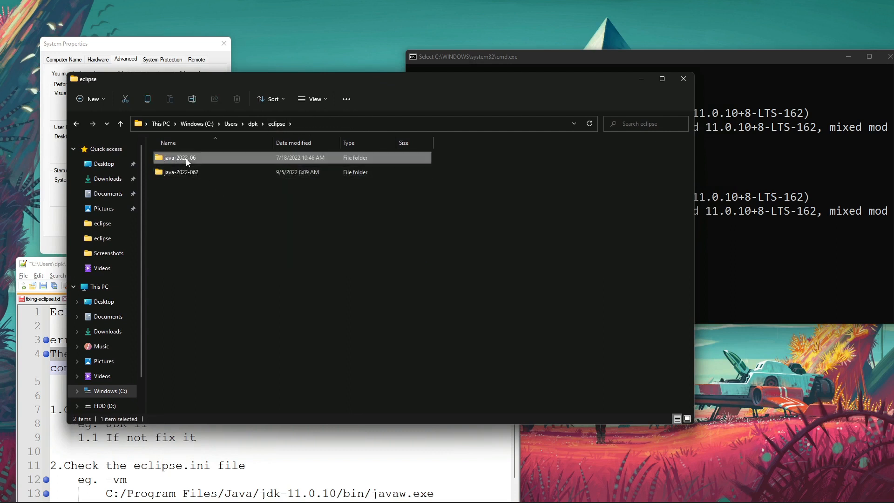
pyautogui.moveTo(196, 162)
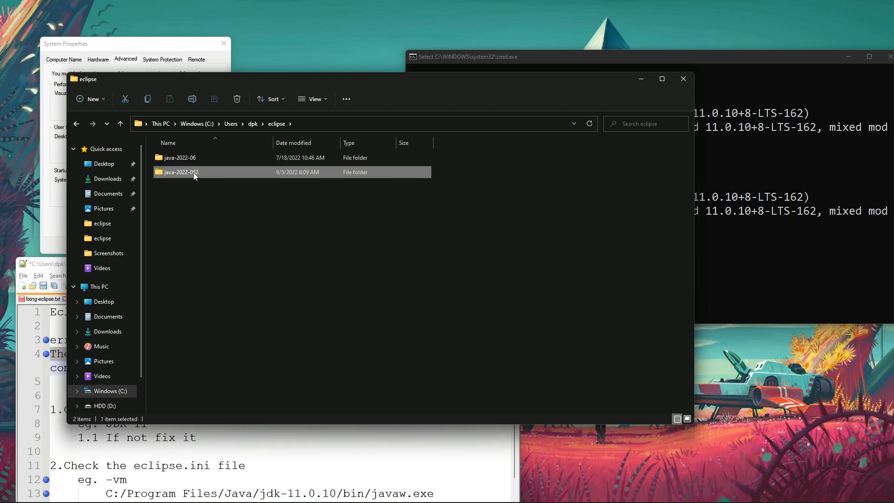
pyautogui.doubleClick(181, 172)
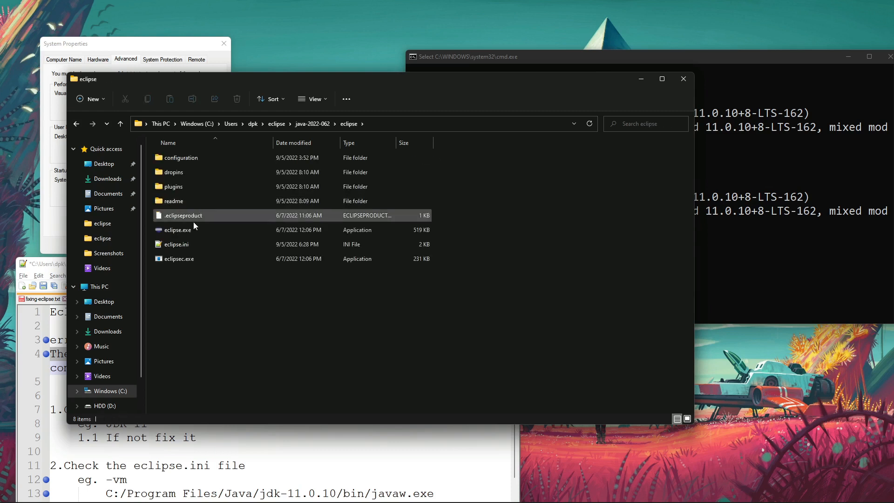
pyautogui.click(176, 244)
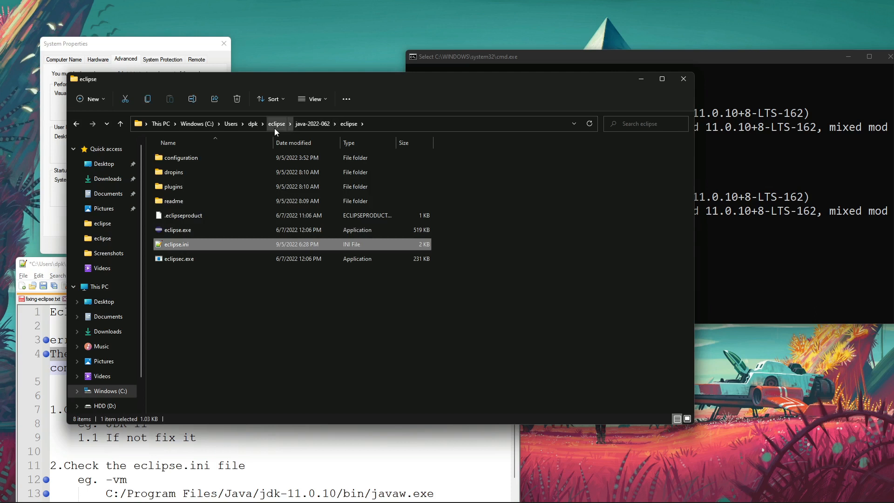
# Switch to the java-2022-06 eclipse folder and select its eclipse.ini
pyautogui.click(312, 124)
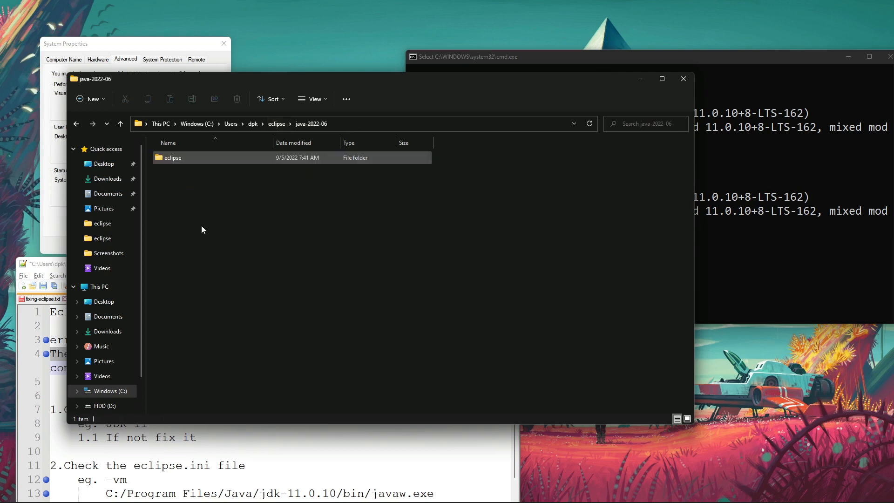
pyautogui.doubleClick(172, 157)
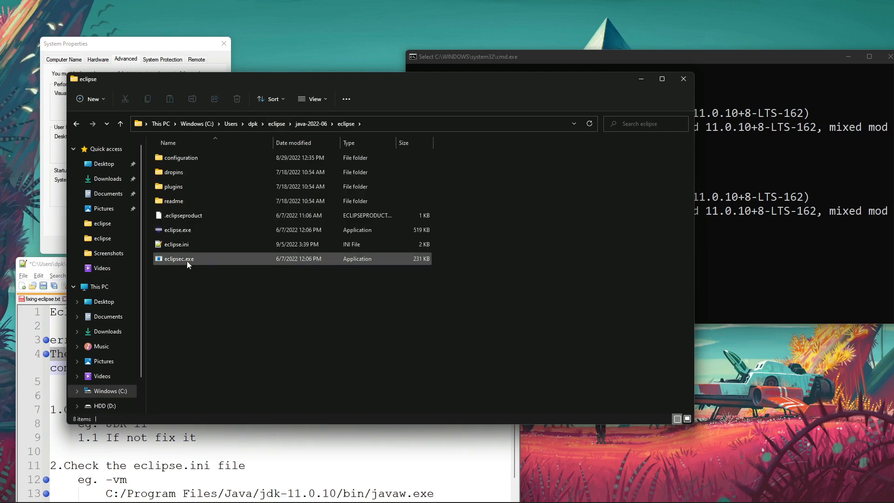
pyautogui.moveTo(188, 261)
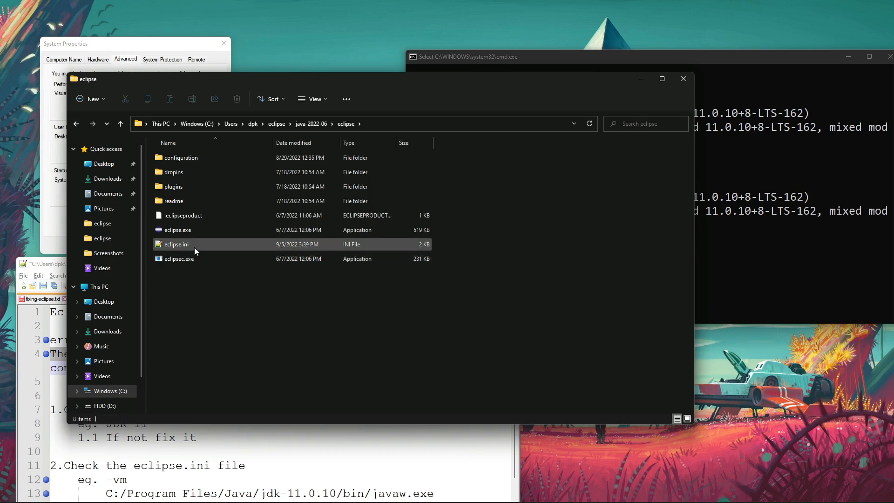
pyautogui.moveTo(177, 244)
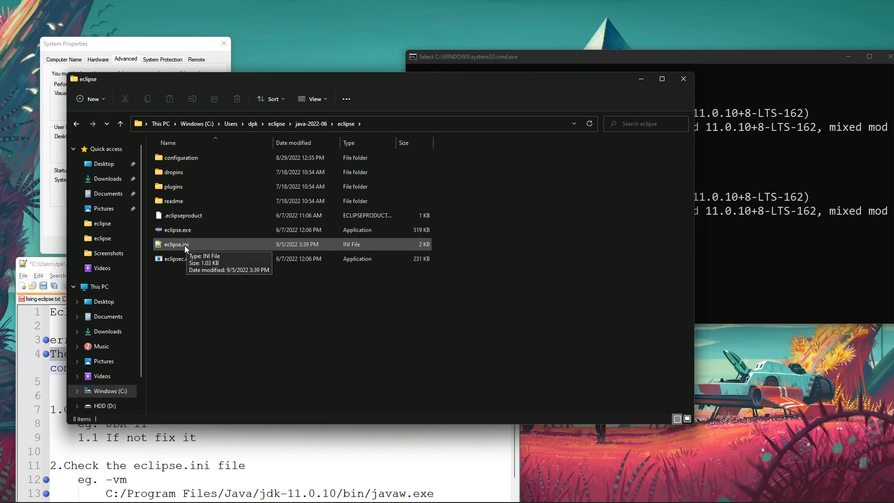
pyautogui.click(176, 244)
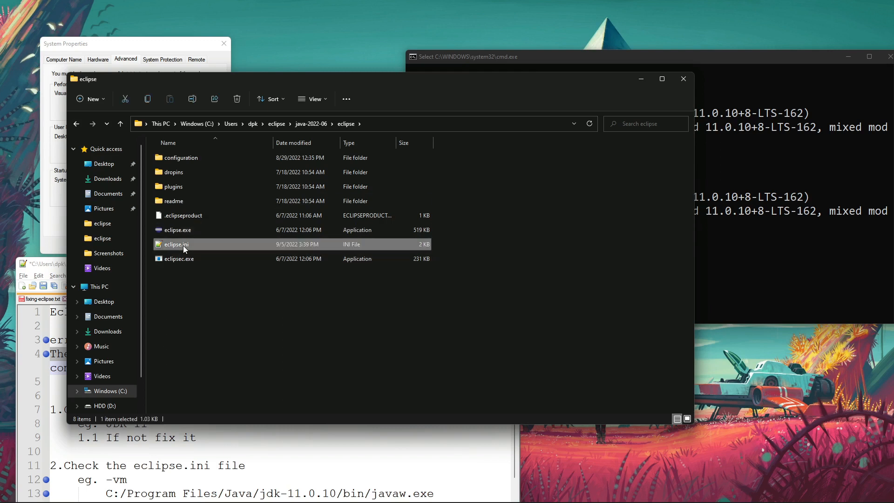
# Open java-2022-06's eclipse.ini maximized in Notepad++ to review its JDK 11 javaw.exe -vm entry
pyautogui.doubleClick(175, 243)
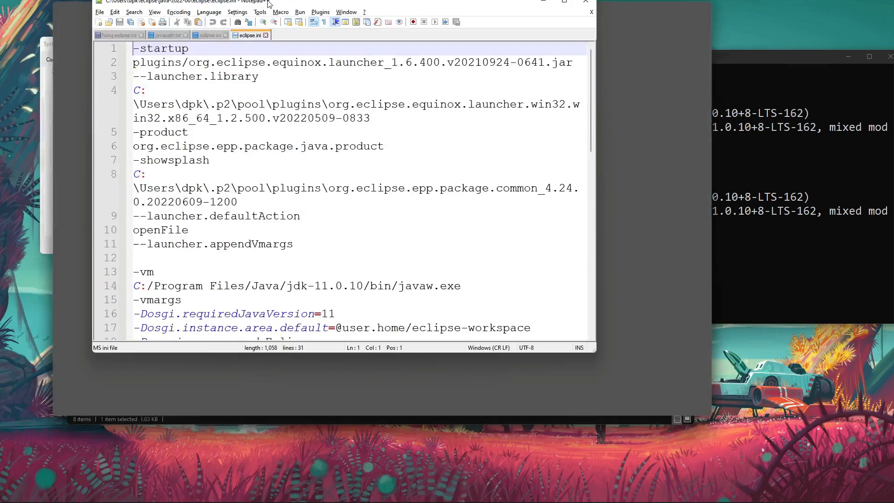
pyautogui.click(564, 2)
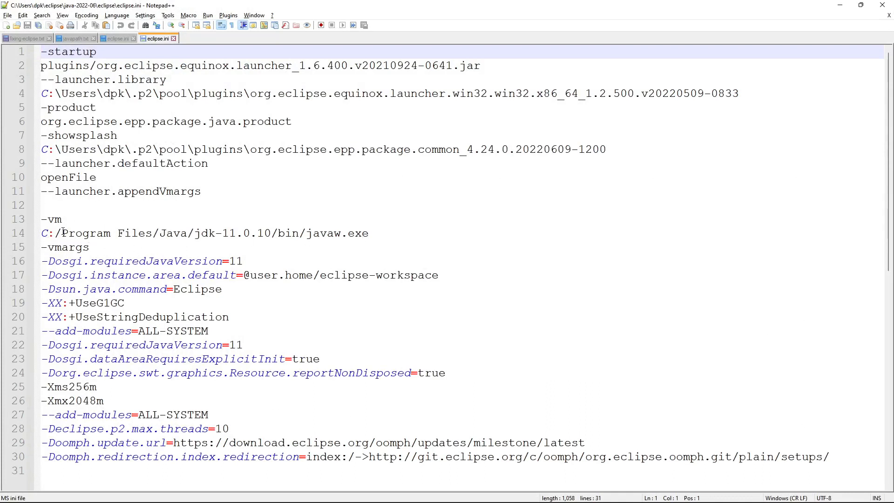
pyautogui.click(368, 233)
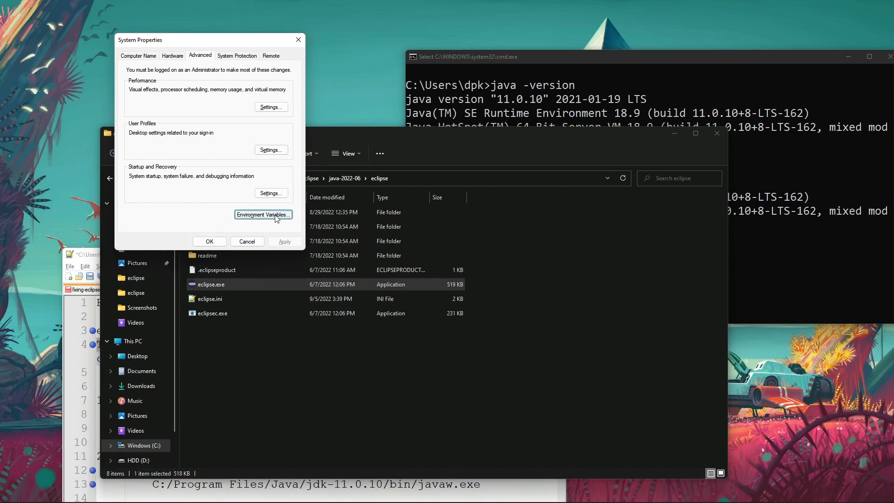
# Check the user Path entries for the jdk-11.0.10 bin folder, then close both dialogs unchanged
pyautogui.click(262, 214)
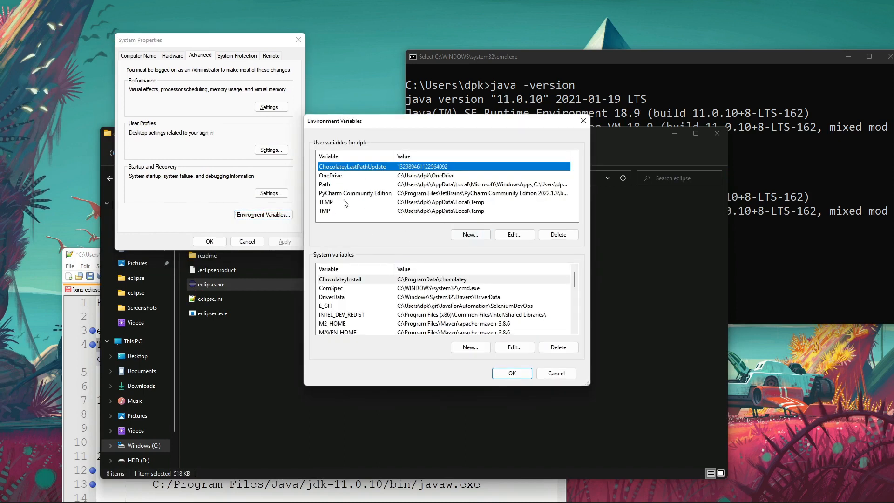
pyautogui.click(353, 183)
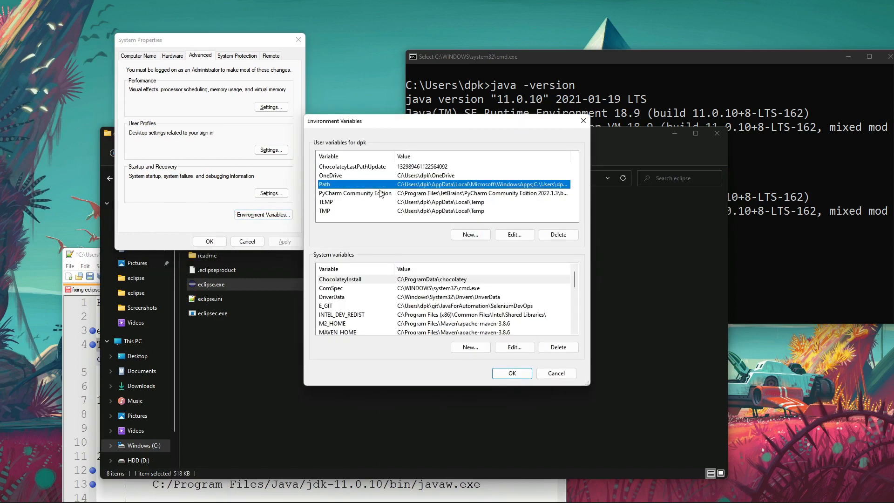
pyautogui.click(513, 234)
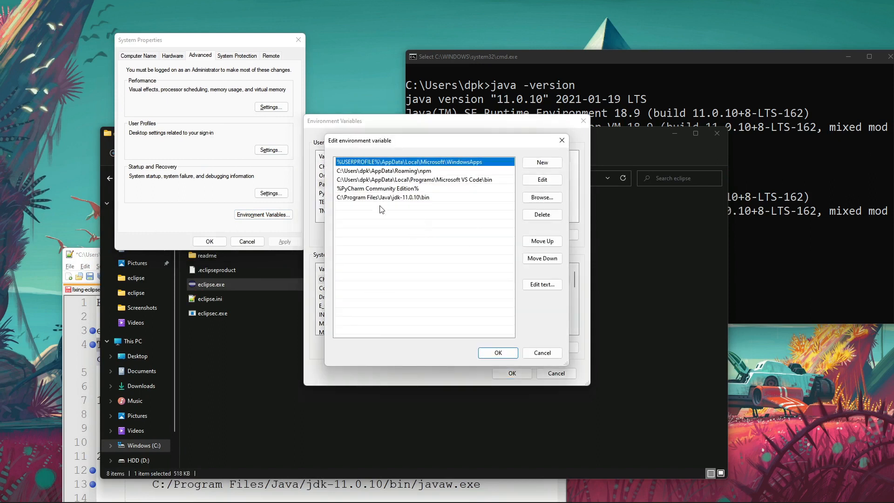
pyautogui.click(381, 197)
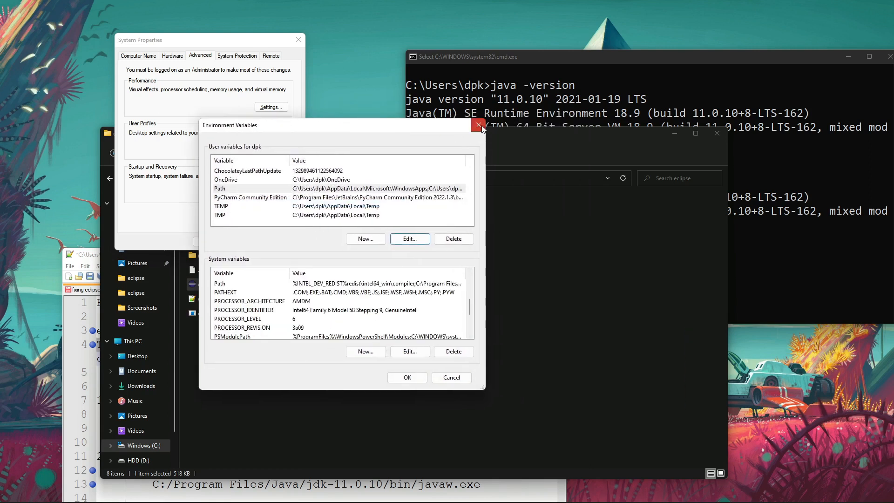
pyautogui.click(477, 125)
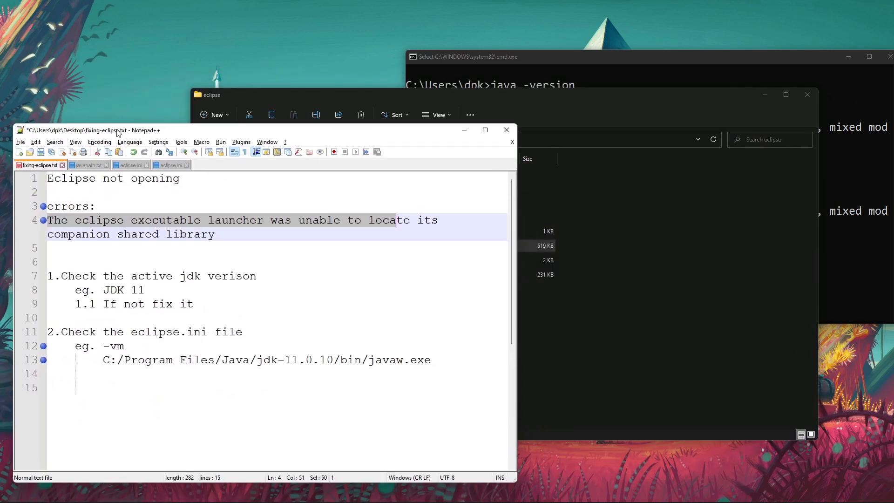
pyautogui.click(104, 345)
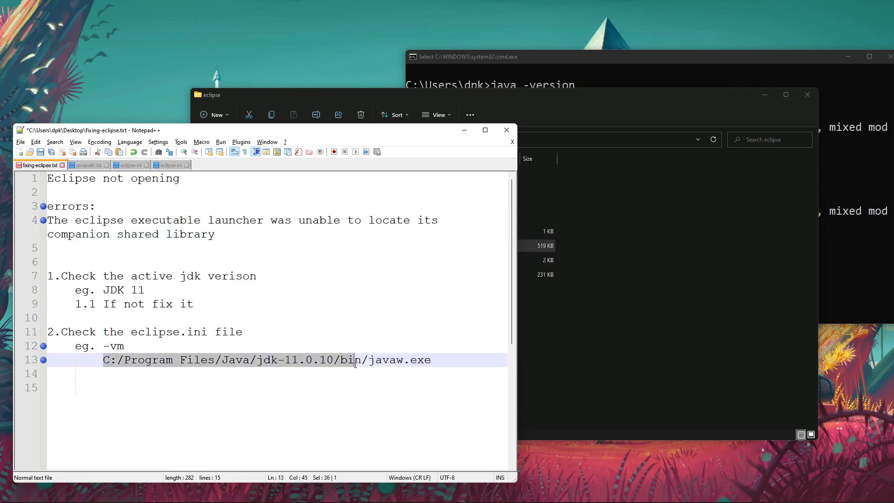
pyautogui.click(103, 359)
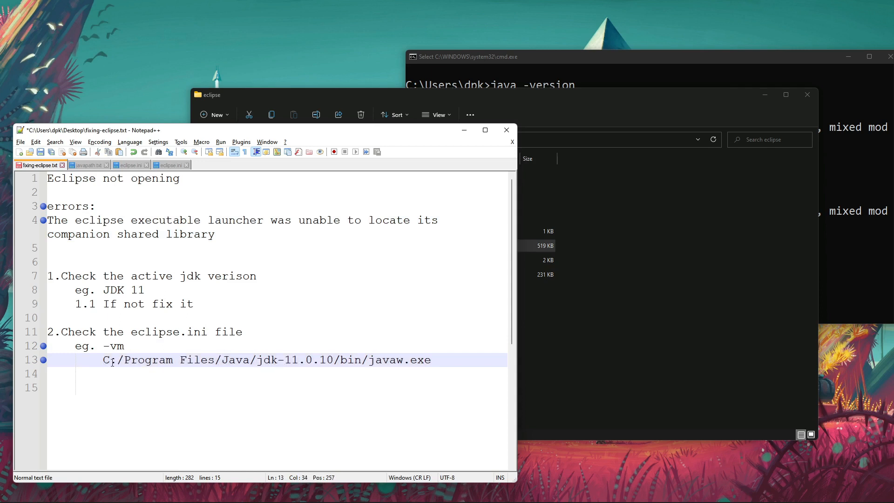